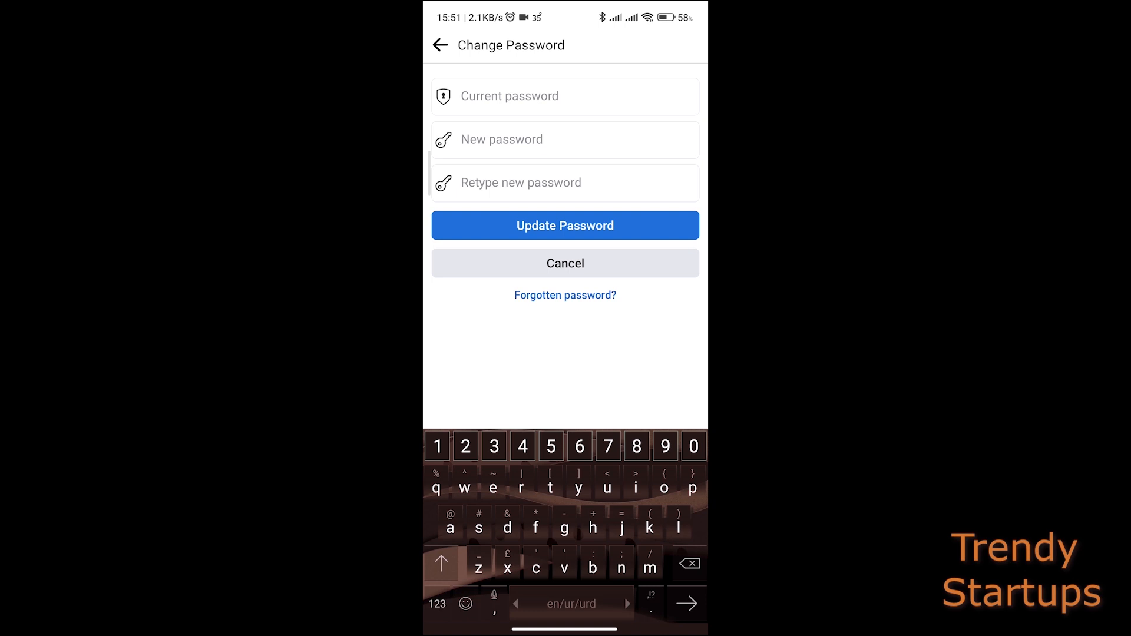
# - Close Facebook's Change Password screen and return to the phone's home screen
pyautogui.click(565, 96)
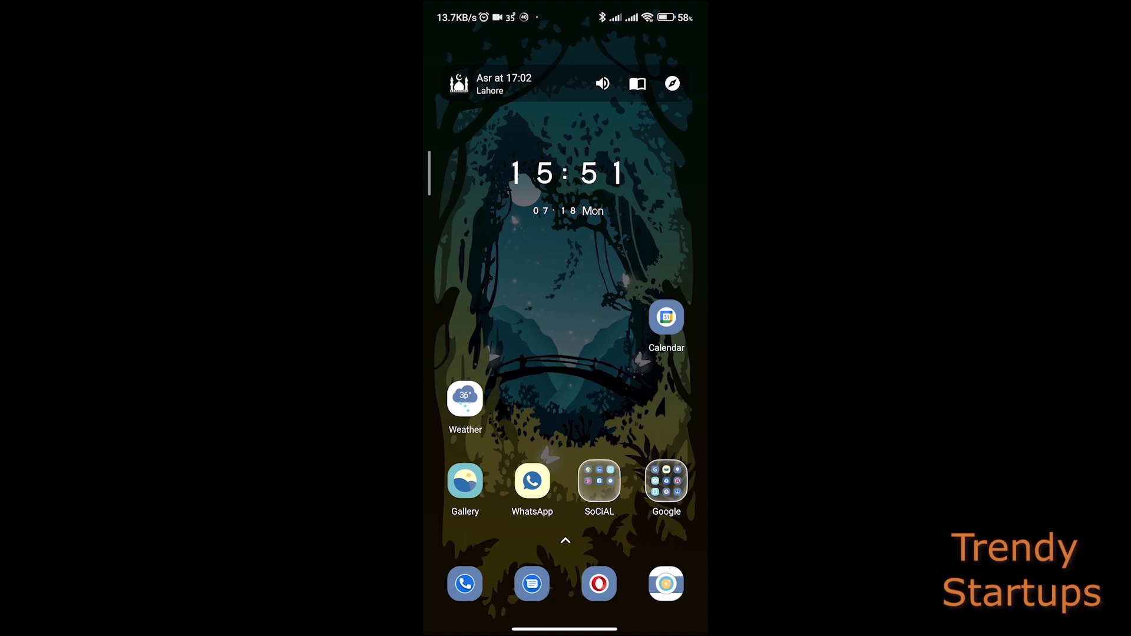
# - Open the phone's Password Manager list of 22 saved passwords, scrolling toward facebook.com
pyautogui.click(665, 481)
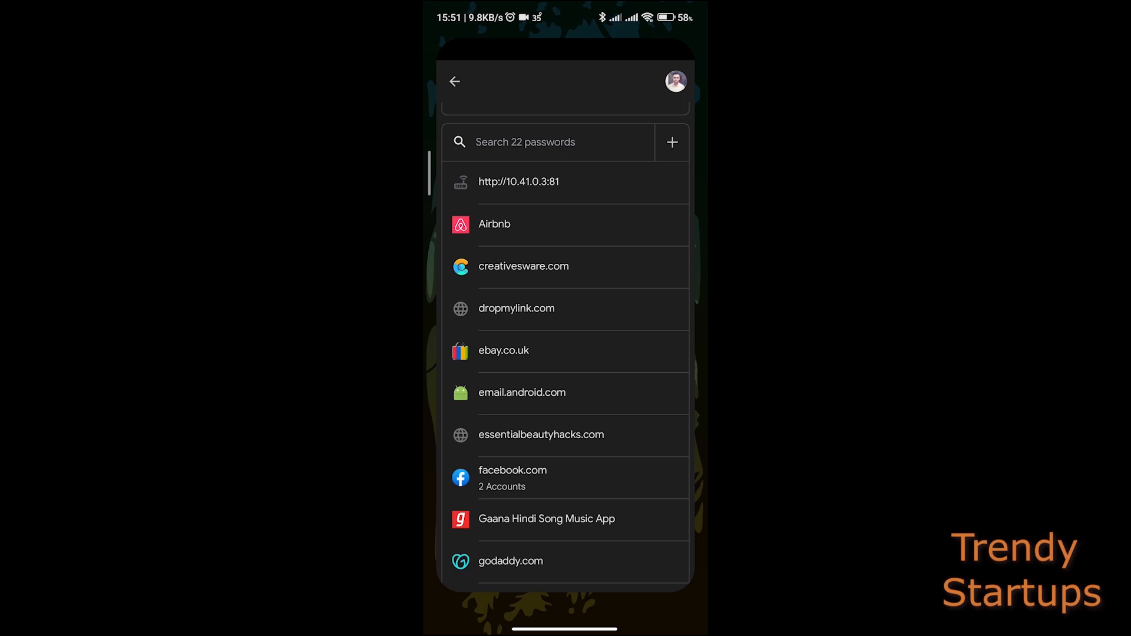
pyautogui.scroll(3)
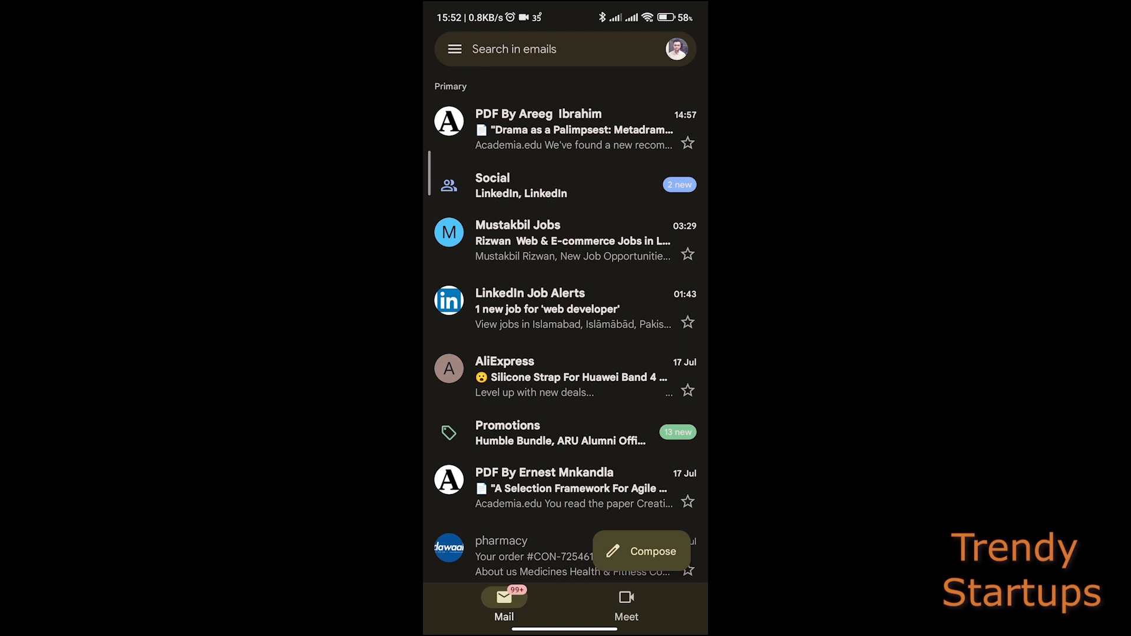
pyautogui.click(676, 49)
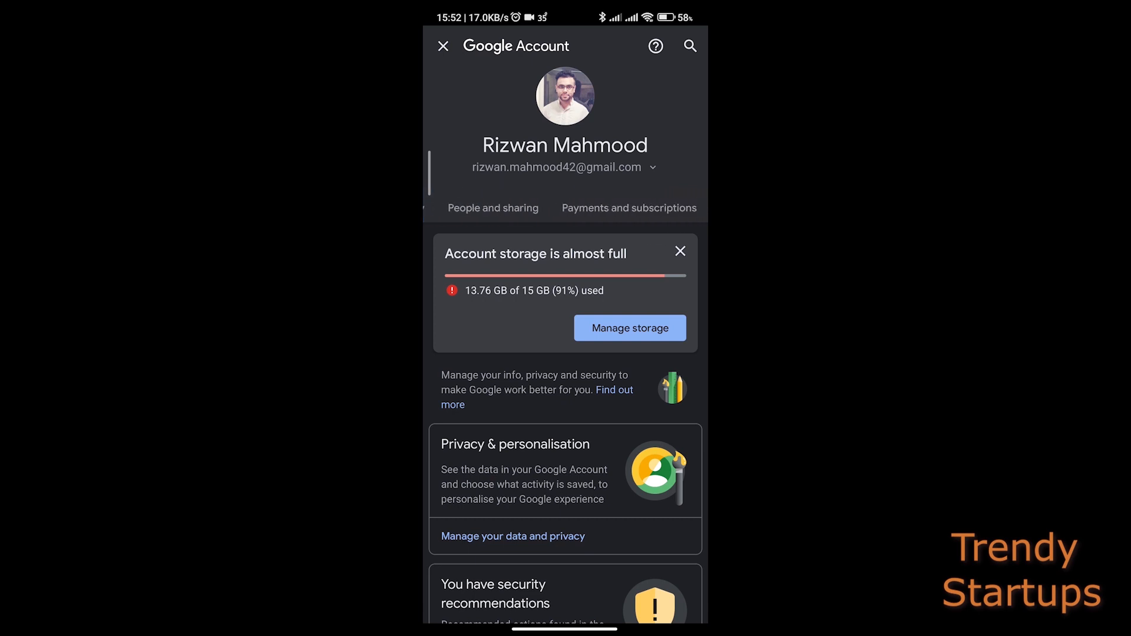
pyautogui.click(565, 86)
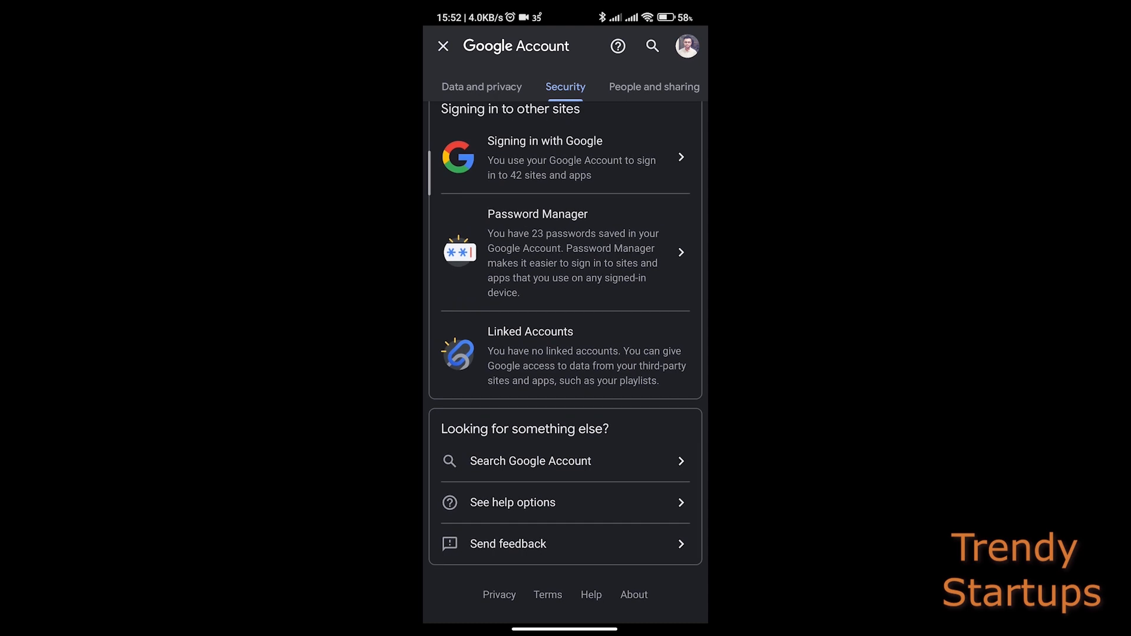
pyautogui.click(565, 252)
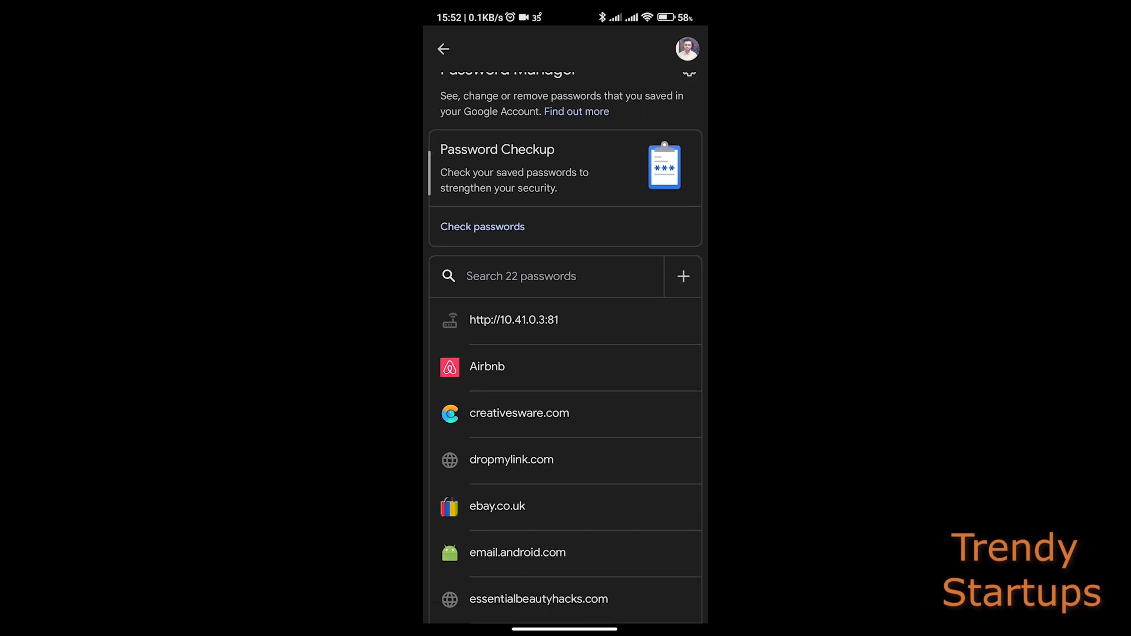
# - Scroll the phone's saved password list before moving to desktop Gmail
pyautogui.scroll(3)
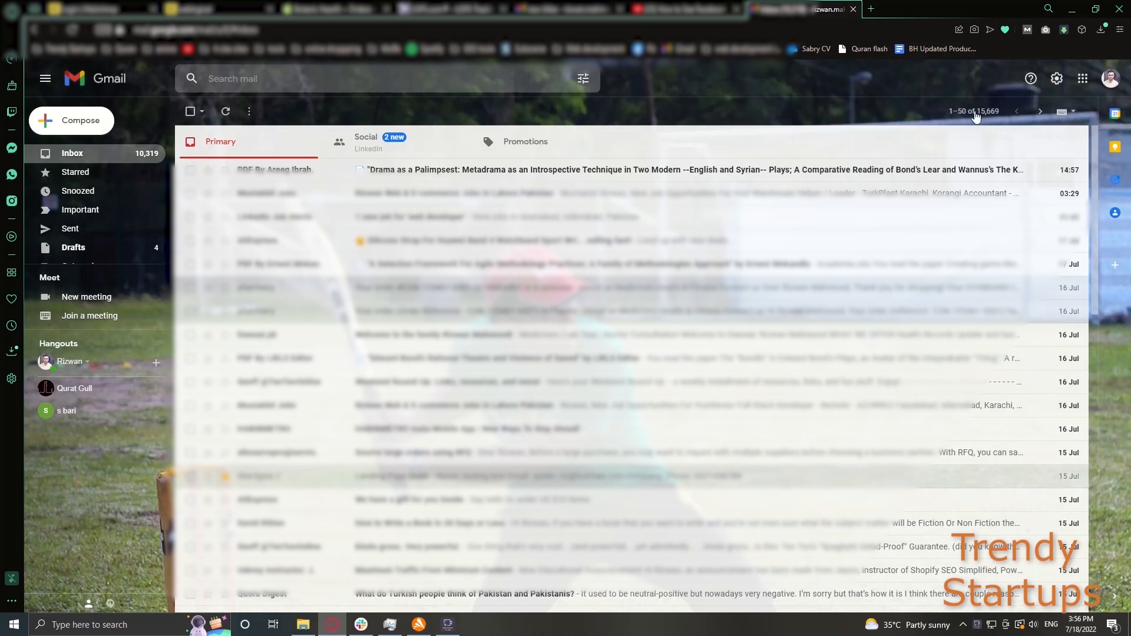
pyautogui.click(1111, 78)
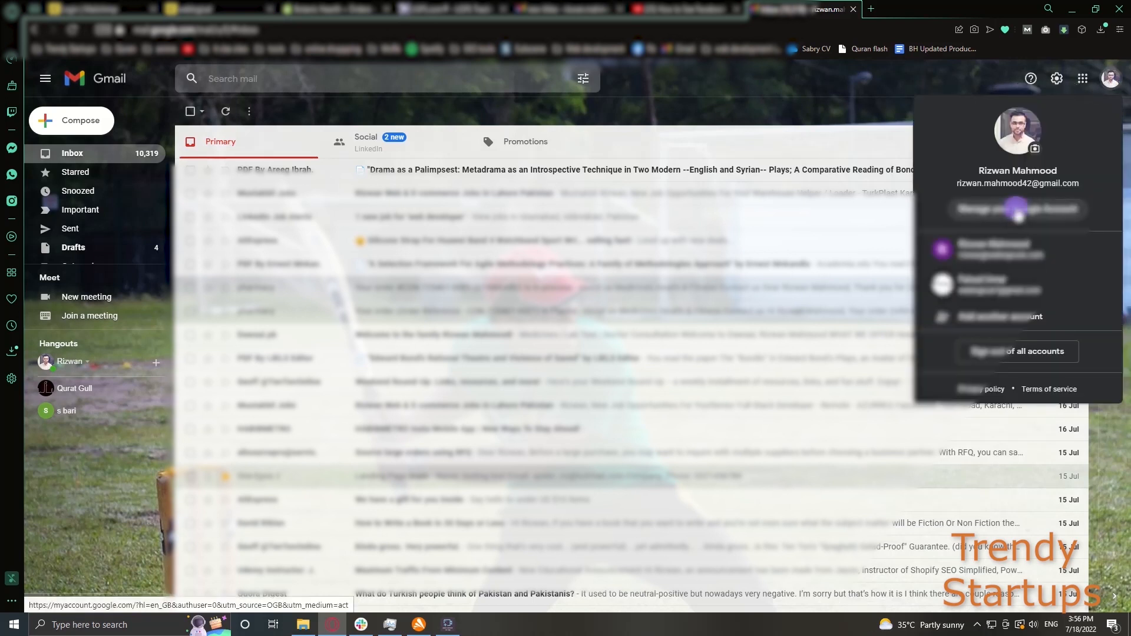
pyautogui.click(1018, 209)
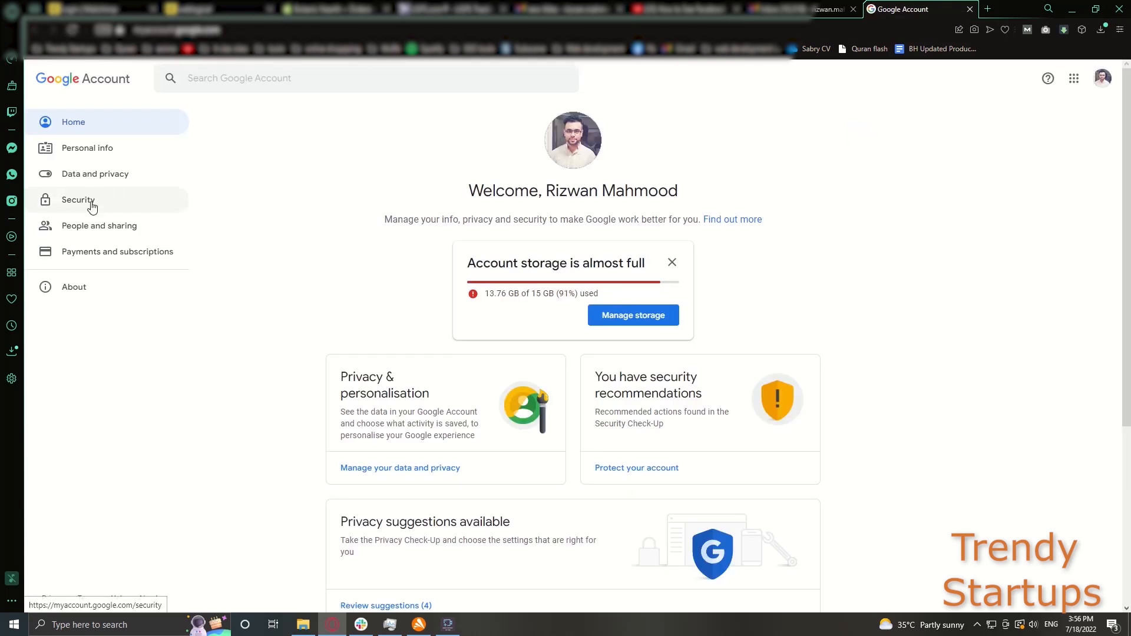
pyautogui.click(77, 200)
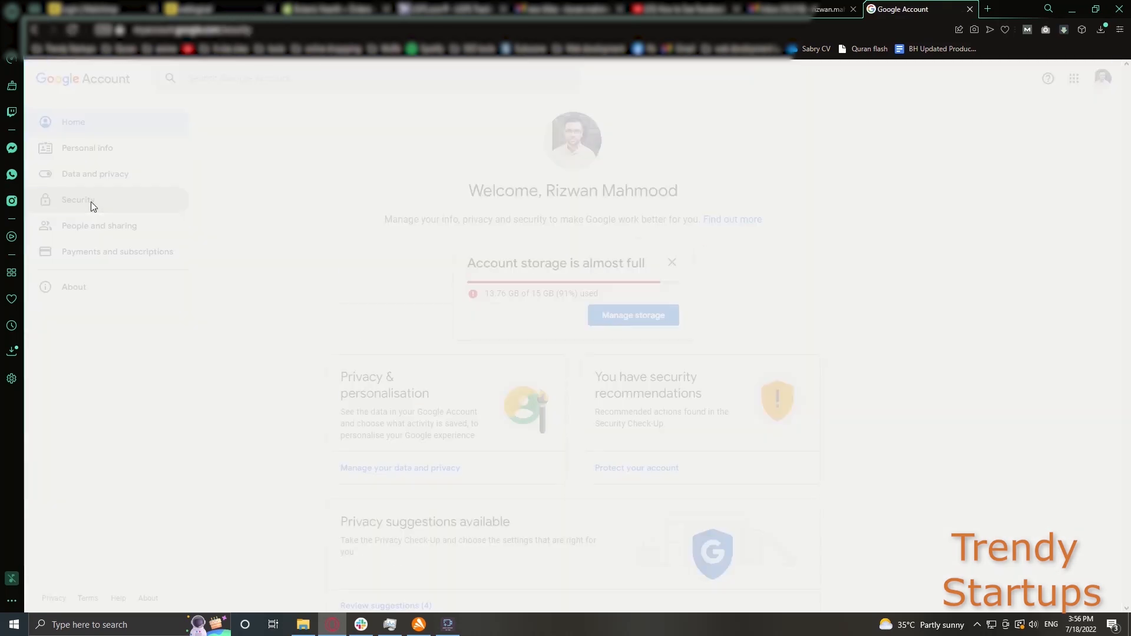
pyautogui.click(77, 200)
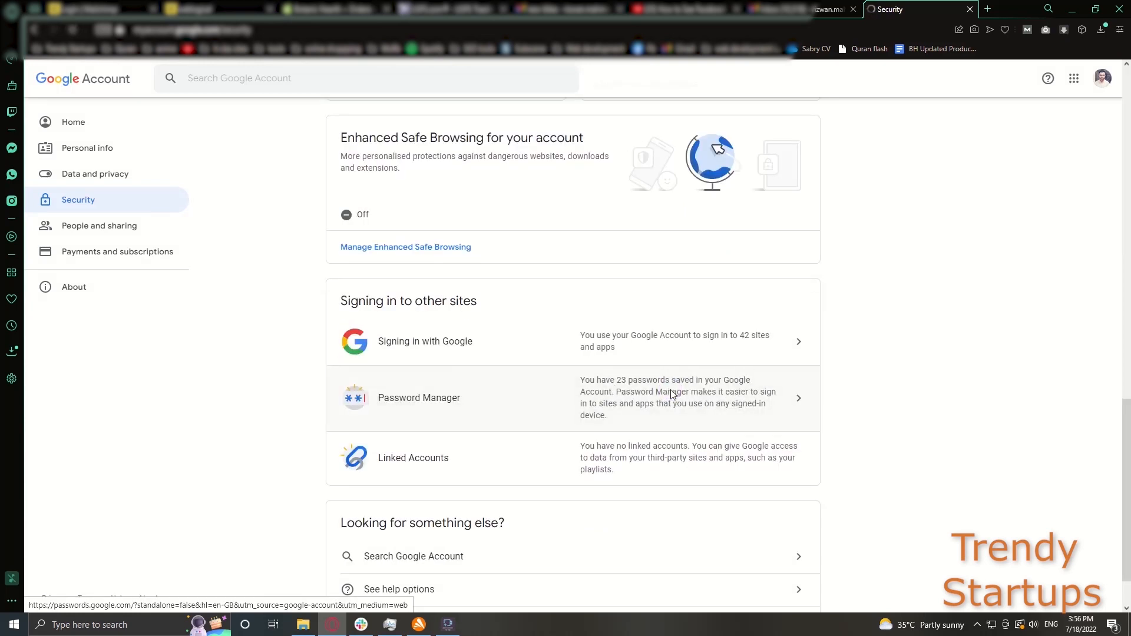
pyautogui.click(418, 397)
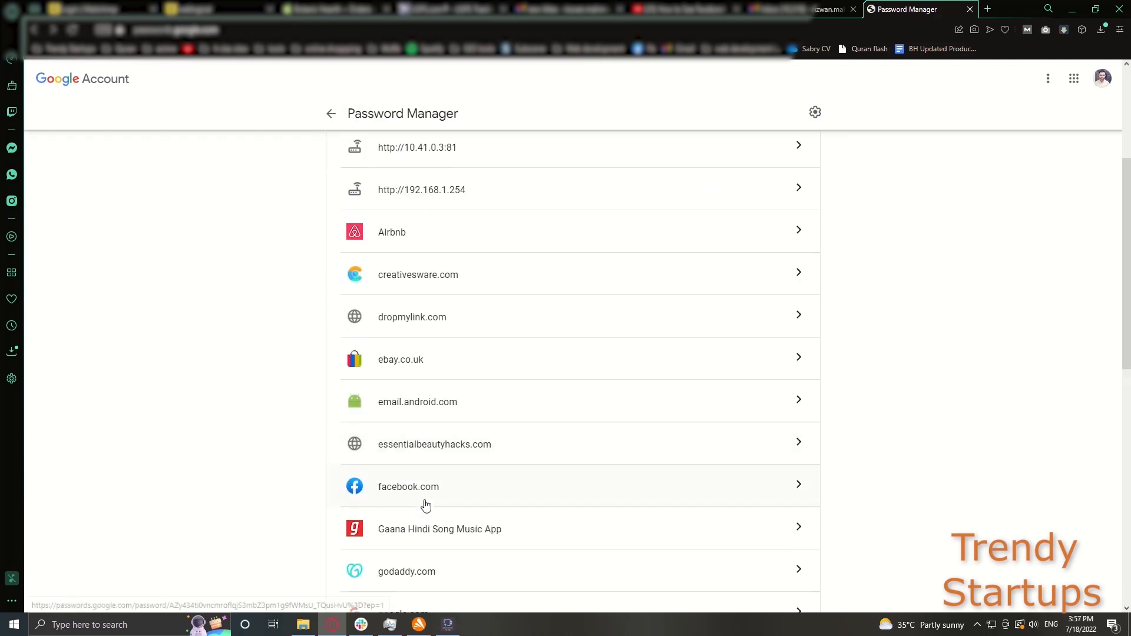
# - Open facebook.com and confirm the Google account password to see its two saved logins
pyautogui.click(408, 486)
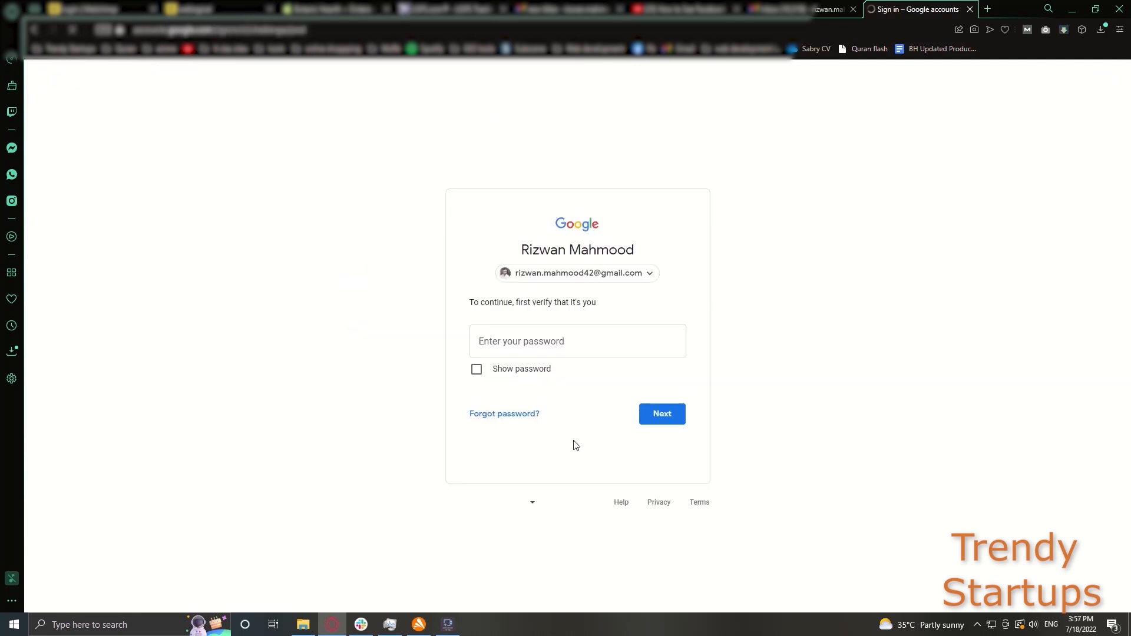
pyautogui.click(577, 341)
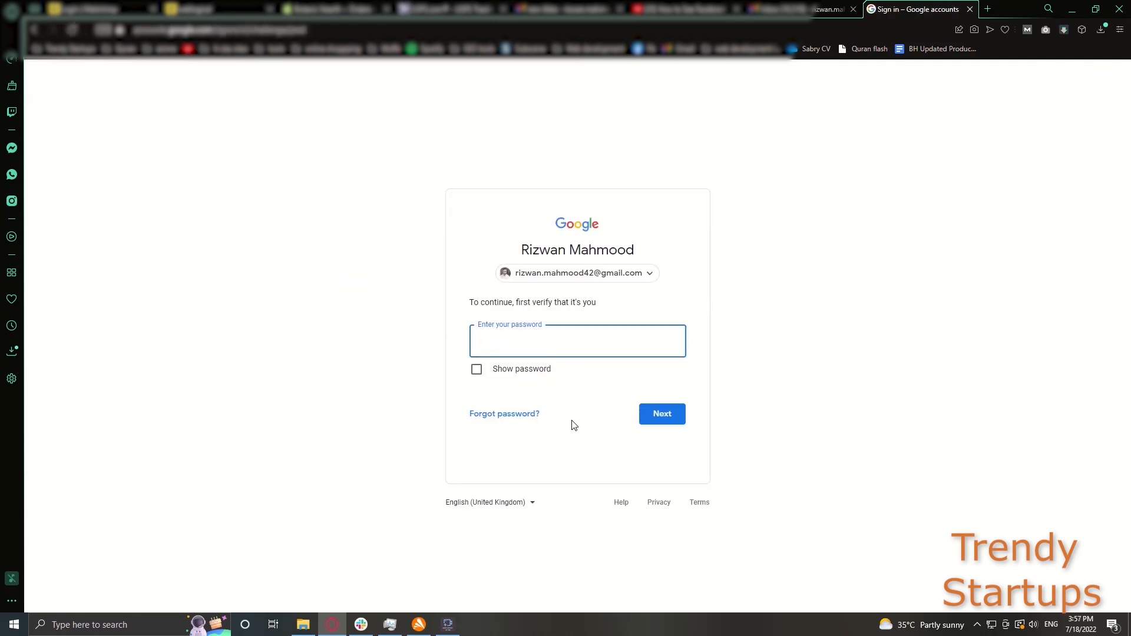
pyautogui.write('•••')
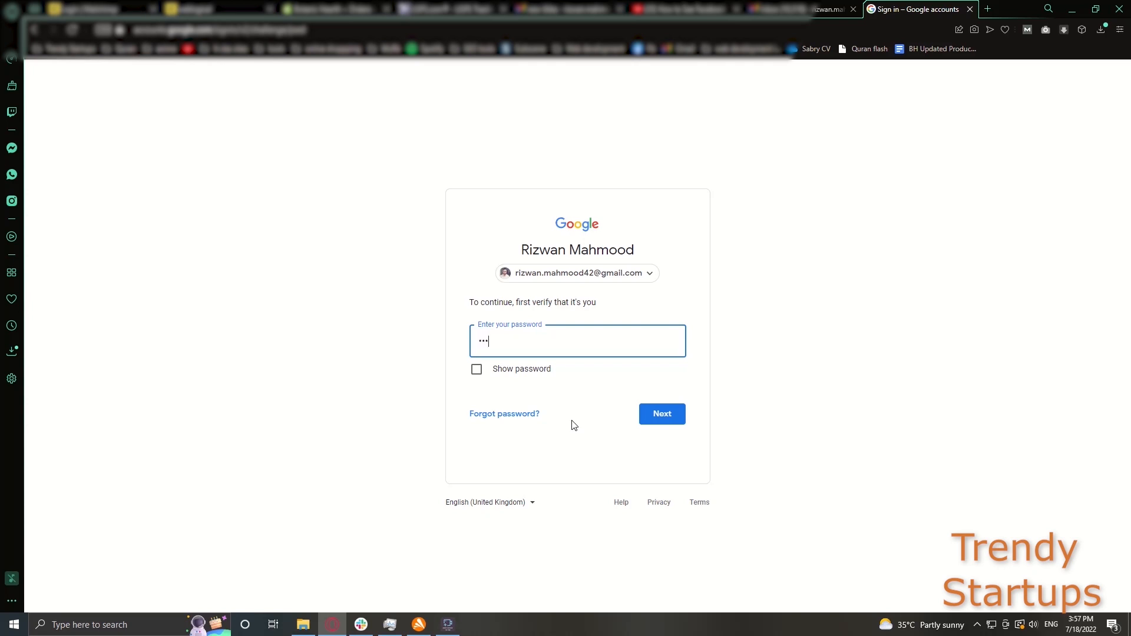
pyautogui.click(661, 413)
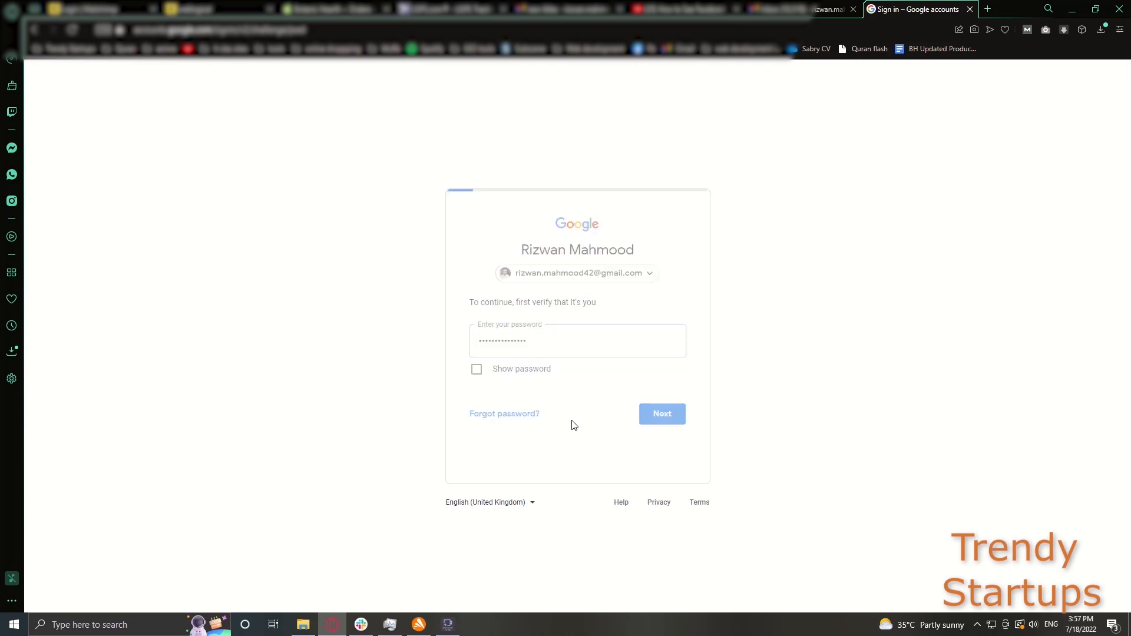
pyautogui.click(661, 414)
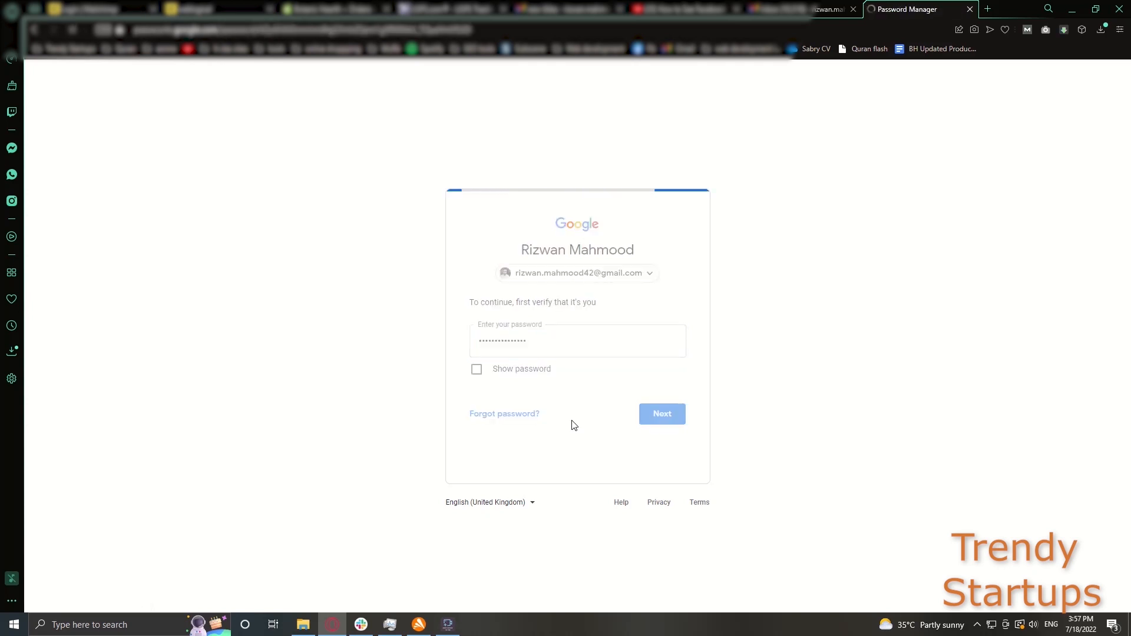
pyautogui.click(661, 413)
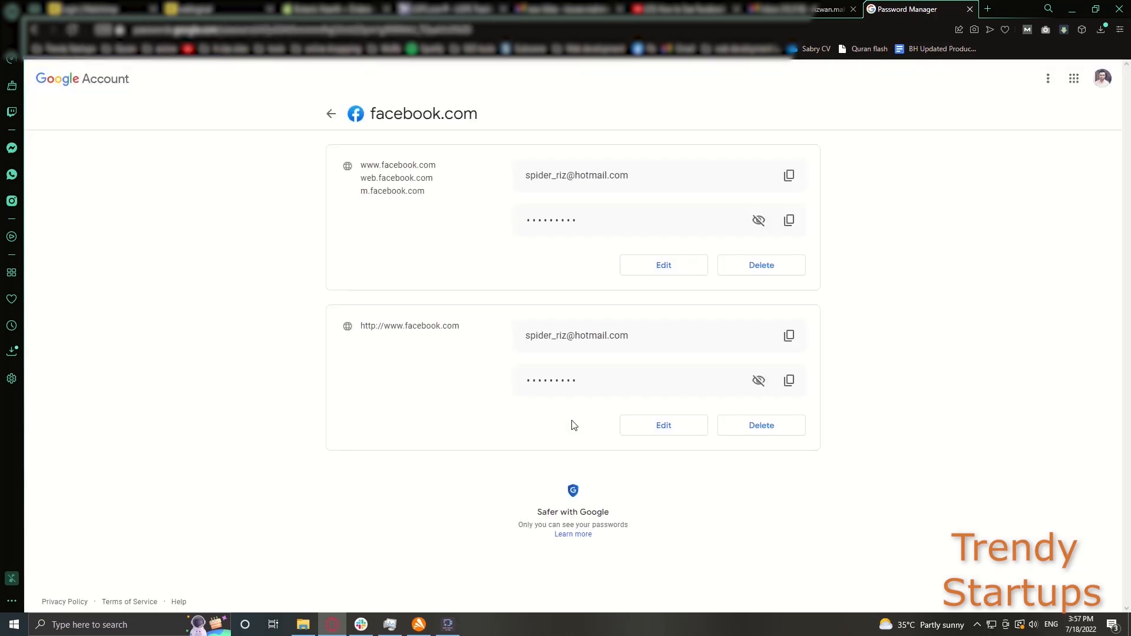
pyautogui.moveTo(860, 298)
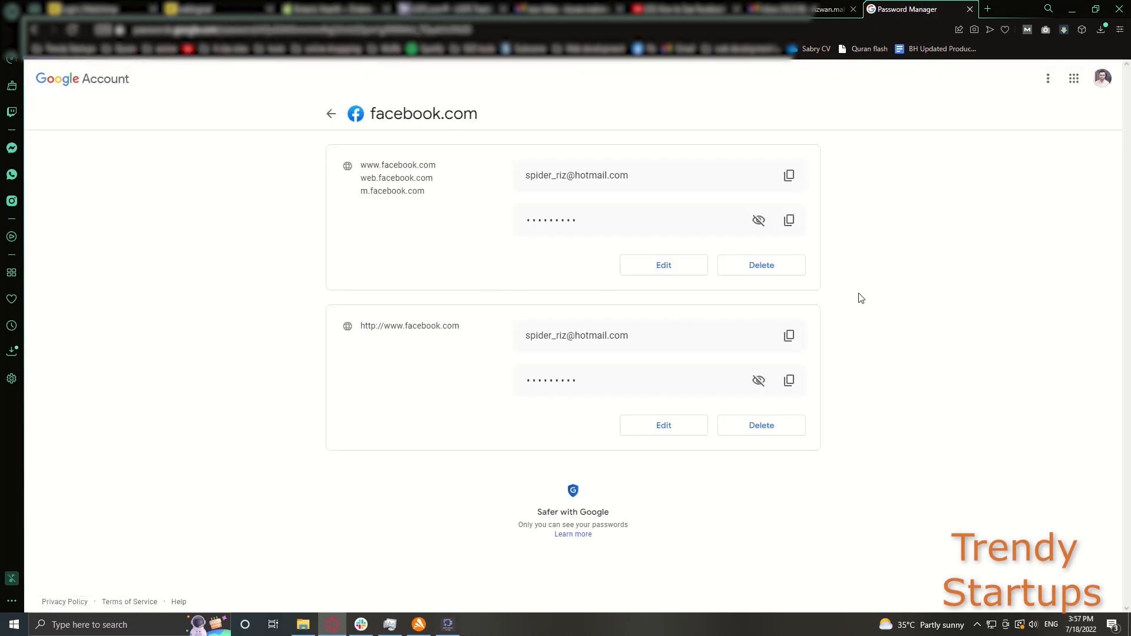
pyautogui.moveTo(866, 276)
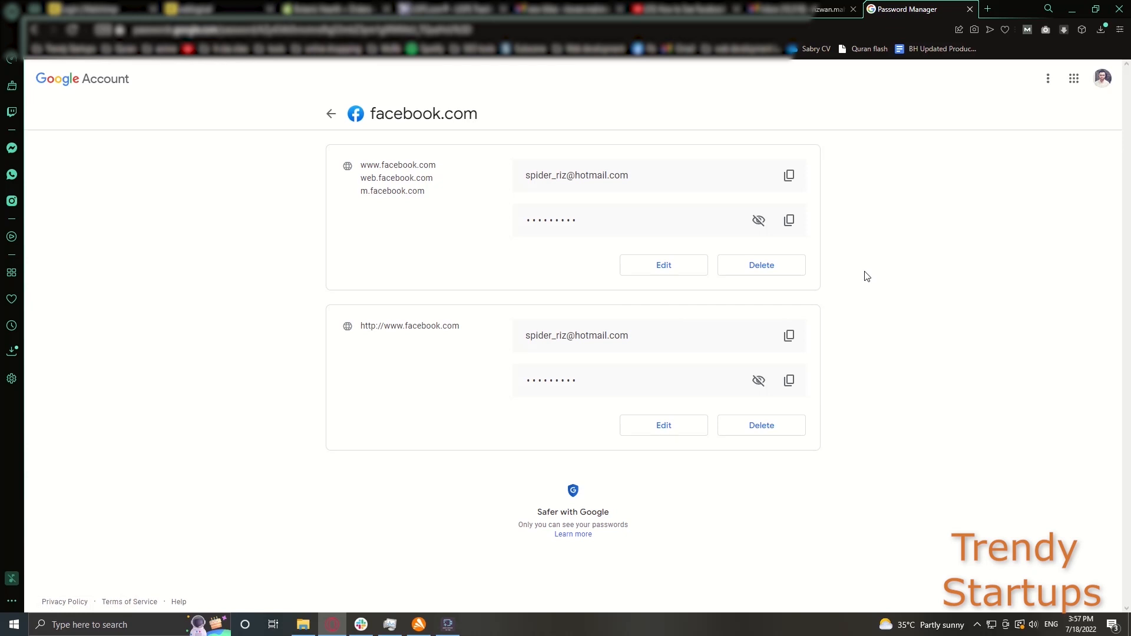
pyautogui.moveTo(762, 242)
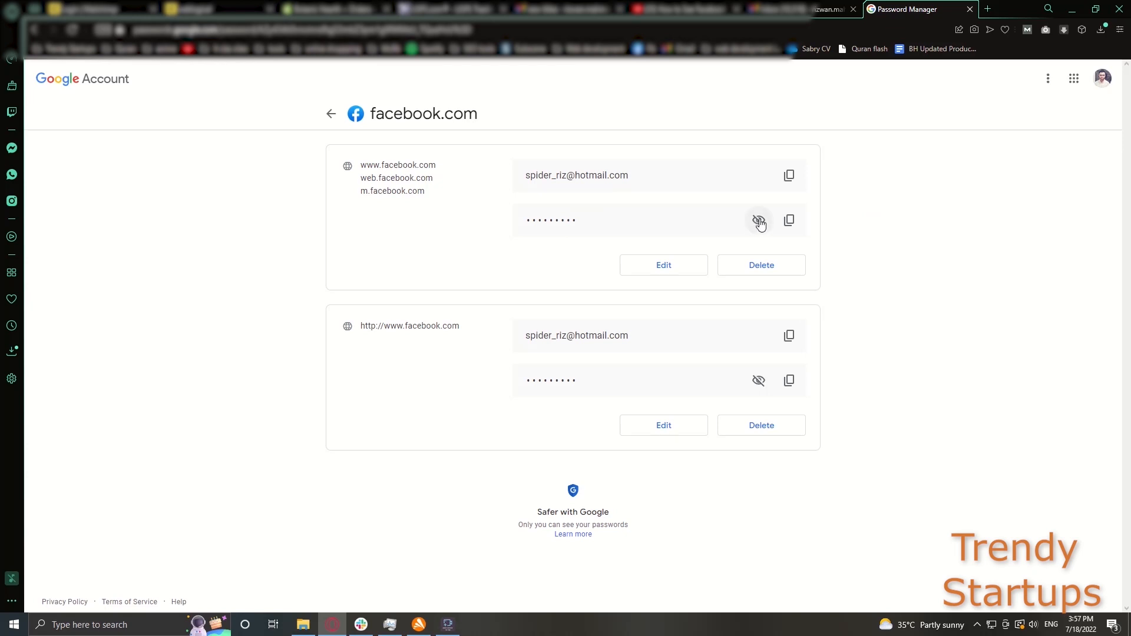
pyautogui.moveTo(758, 380)
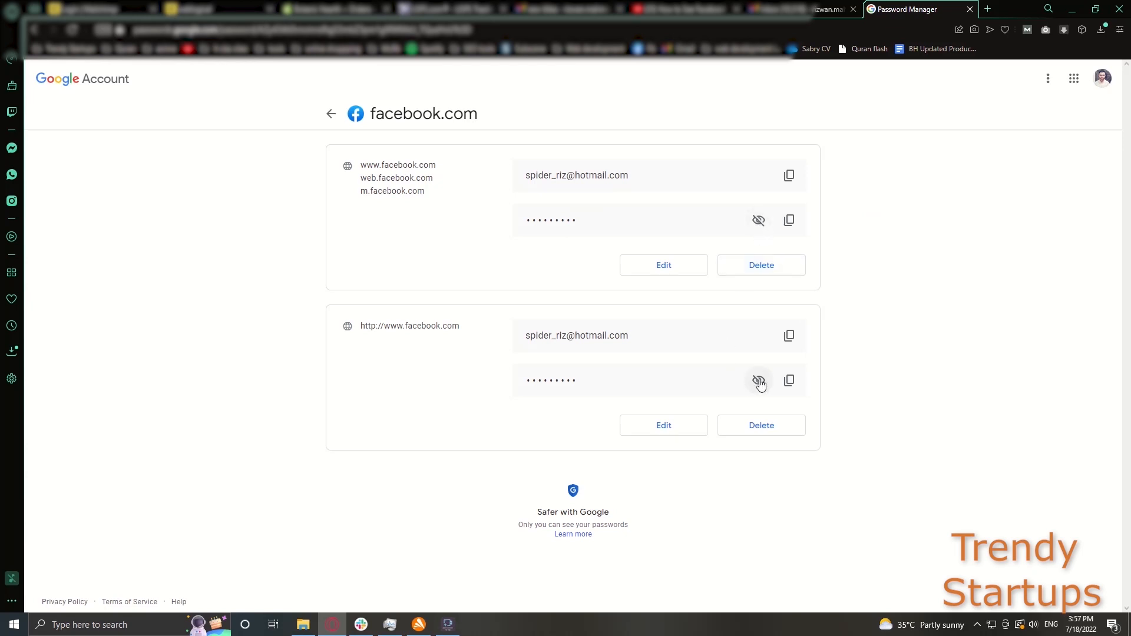
pyautogui.moveTo(758, 220)
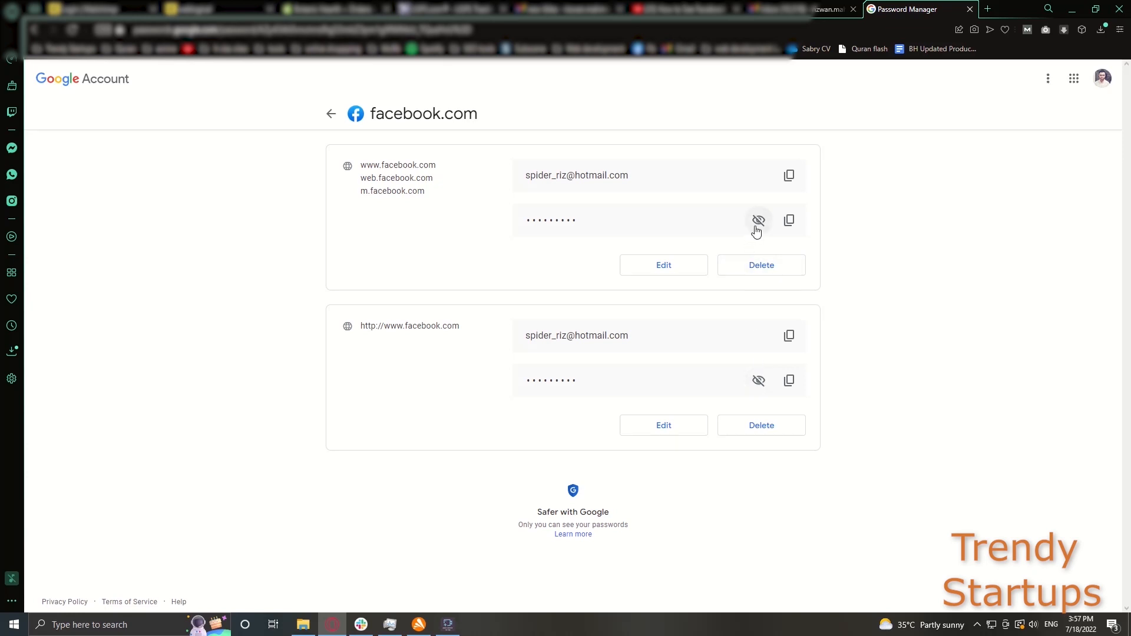
pyautogui.moveTo(737, 276)
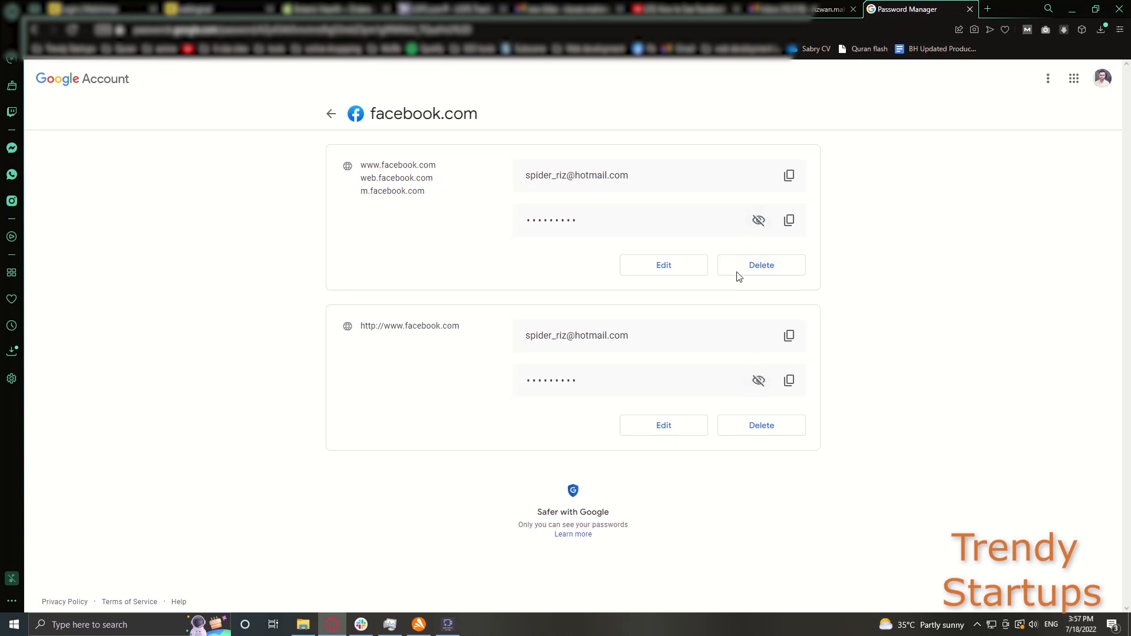
pyautogui.moveTo(332, 115)
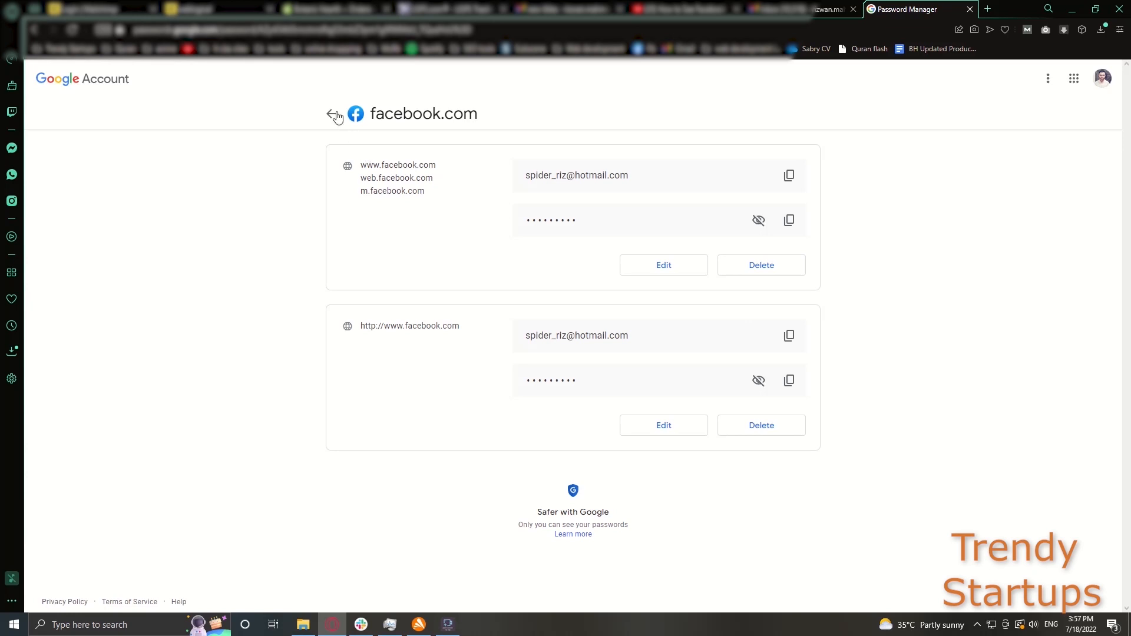
pyautogui.moveTo(331, 118)
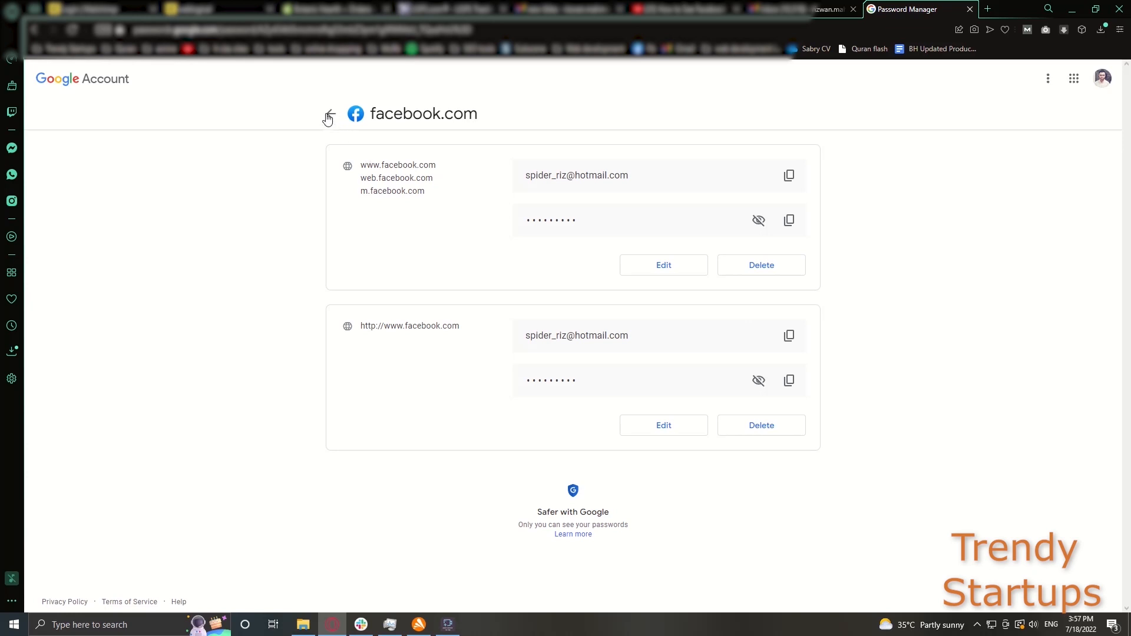